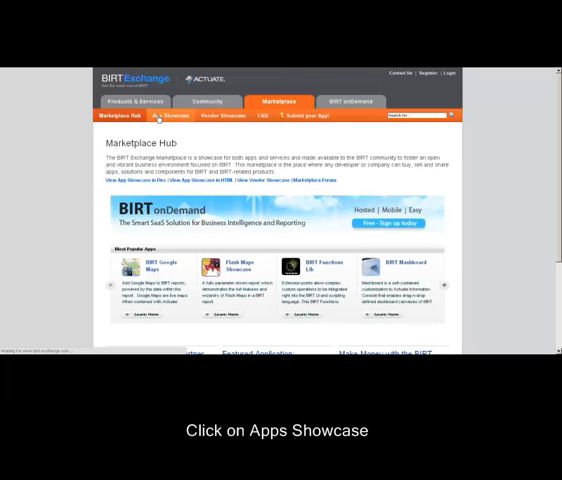
Search the App Showcase for 'drupal' and choose the matching Drupal app.
left_click(164, 124)
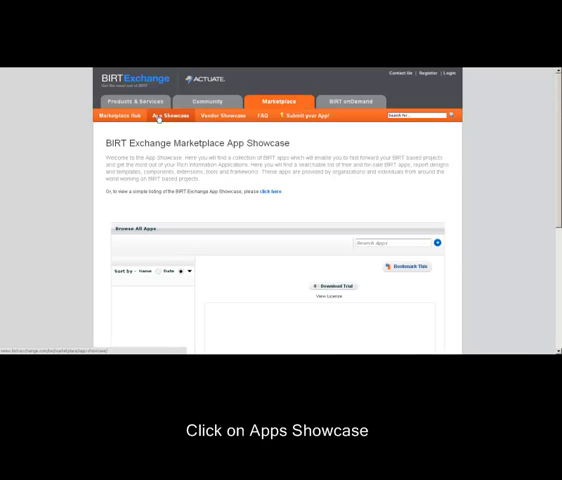
left_click(160, 116)
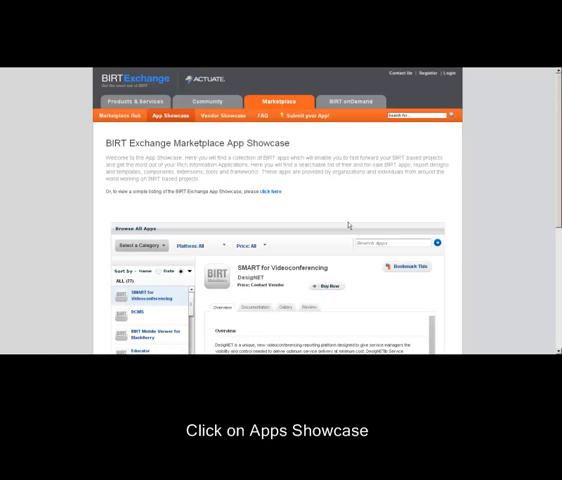
left_click(394, 244)
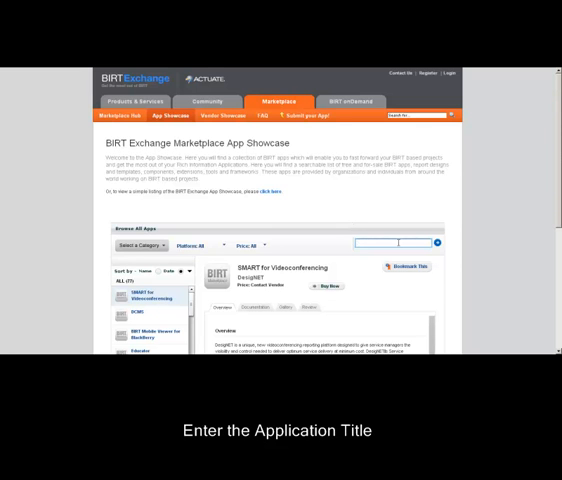
type("drupal")
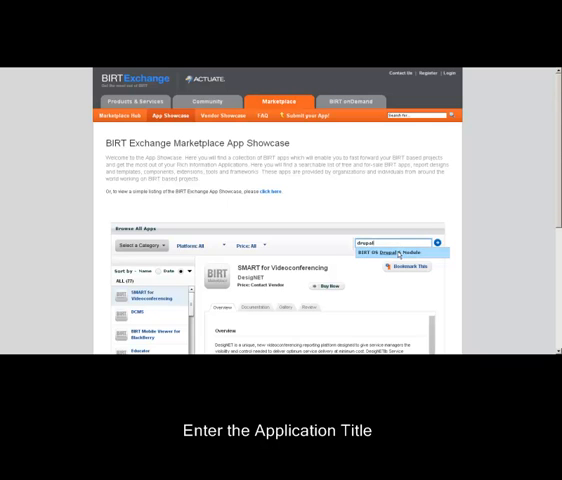
left_click(396, 252)
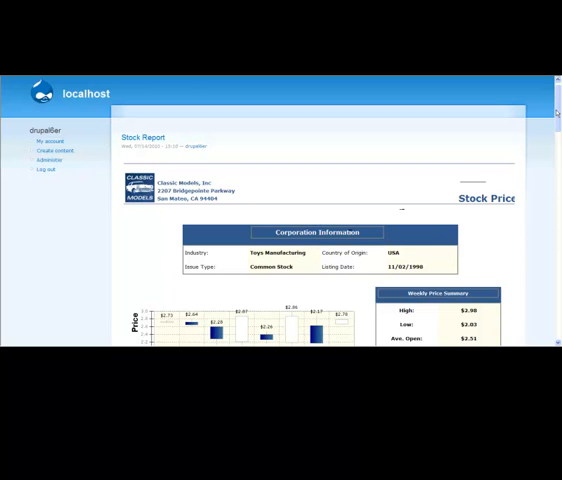
Scroll through the Stock Report's price and volume charts on the local Drupal site.
scroll("down", 3)
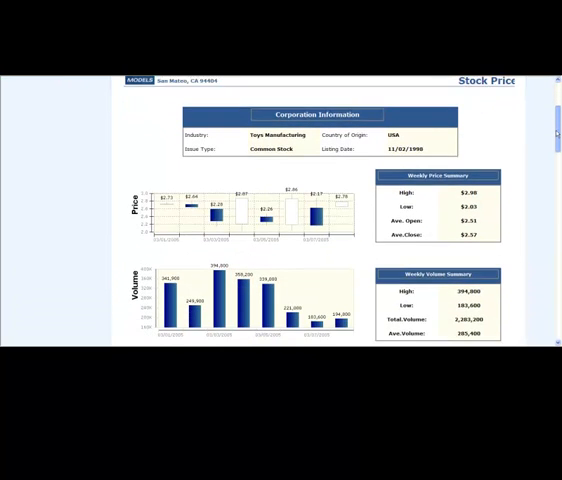
scroll("down", 3)
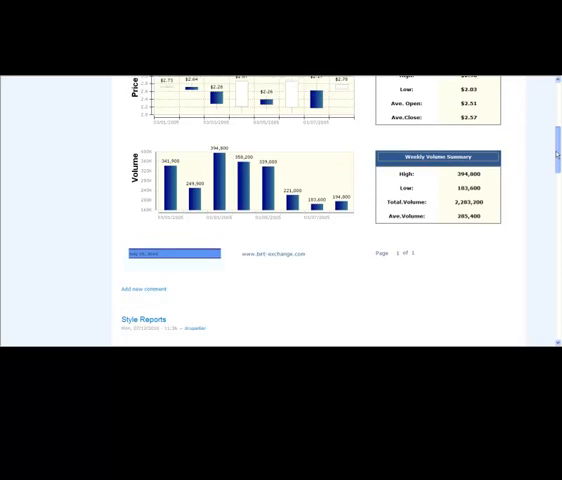
scroll("down", 3)
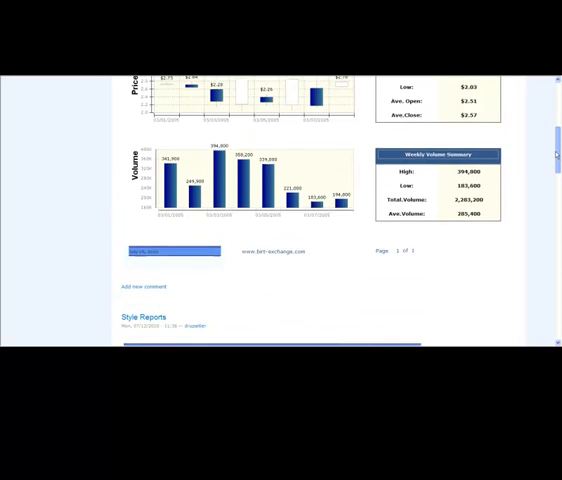
scroll("up", 3)
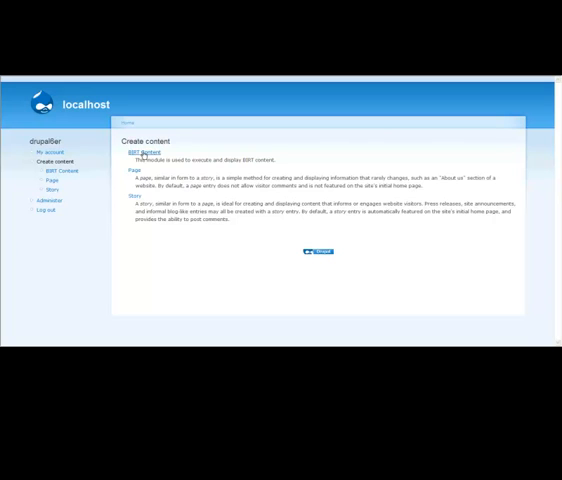
Start a BIRT Content item titled 'Customer Report' with report name 'Customer.rpt' and expand Menu settings.
left_click(136, 152)
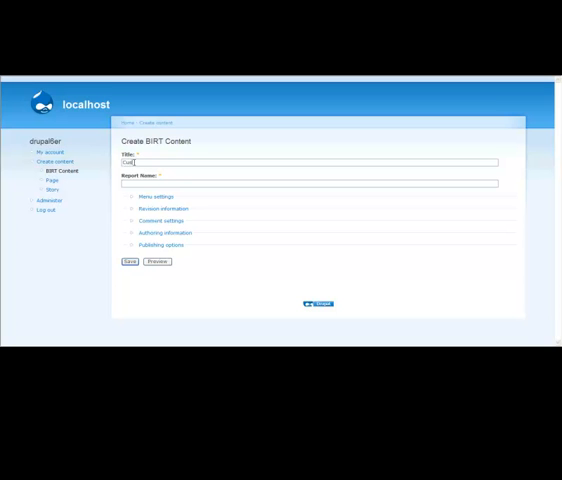
type("Customer Report")
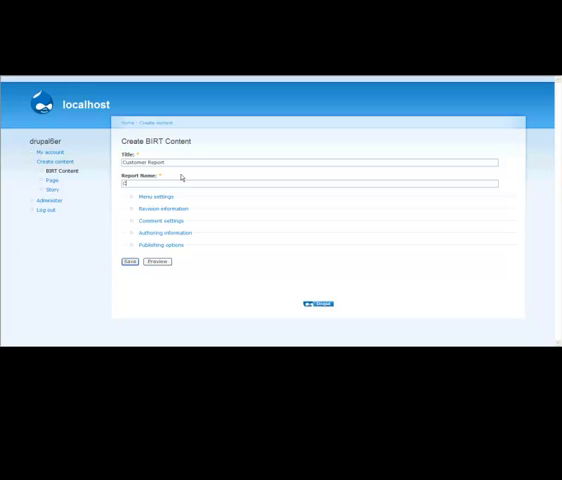
type("Customer.rptdesign")
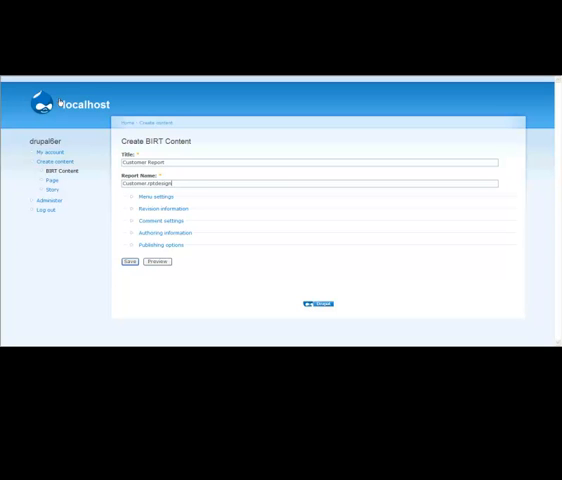
left_click(148, 196)
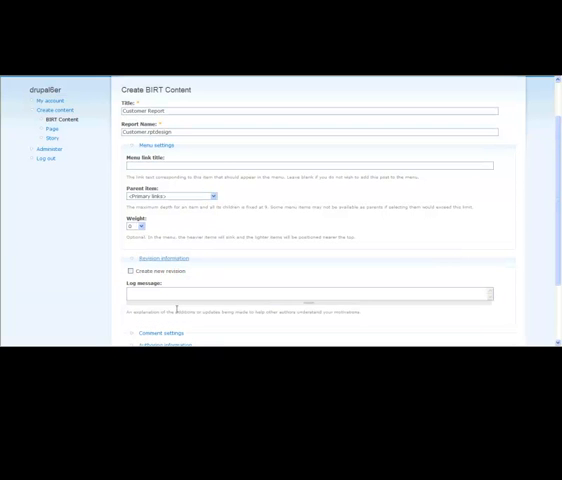
Expand Authoring information and Publishing options, keeping Published and Promoted to front page checked.
scroll("down", 3)
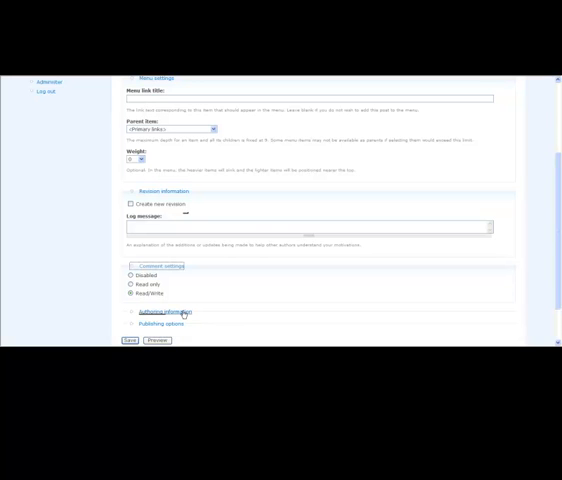
left_click(160, 312)
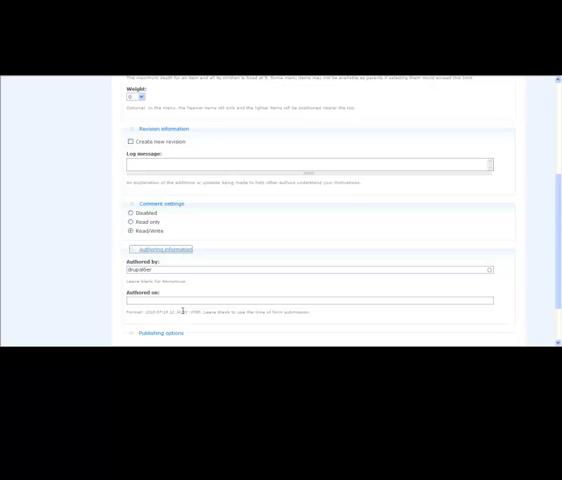
scroll("down", 3)
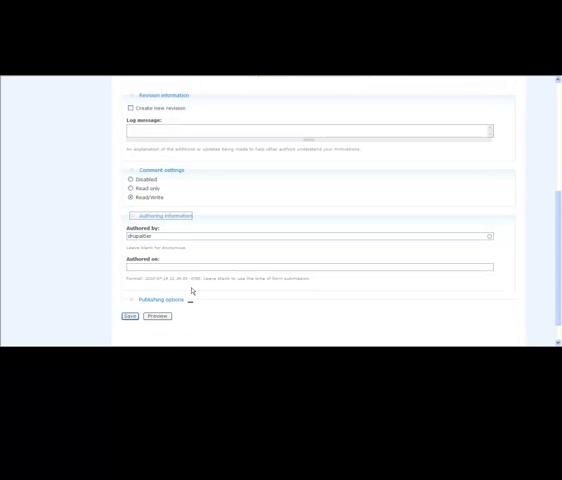
left_click(156, 300)
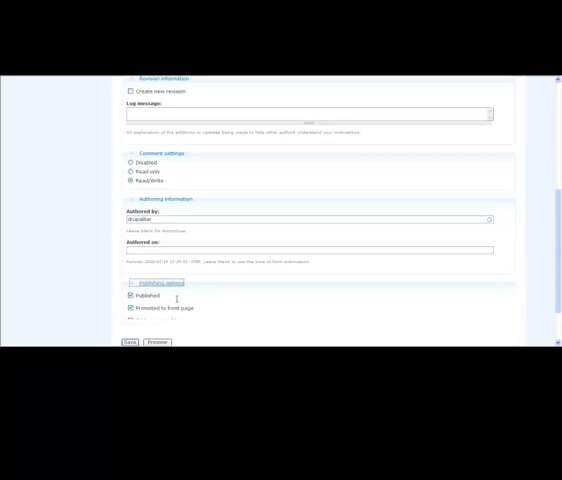
scroll("down", 3)
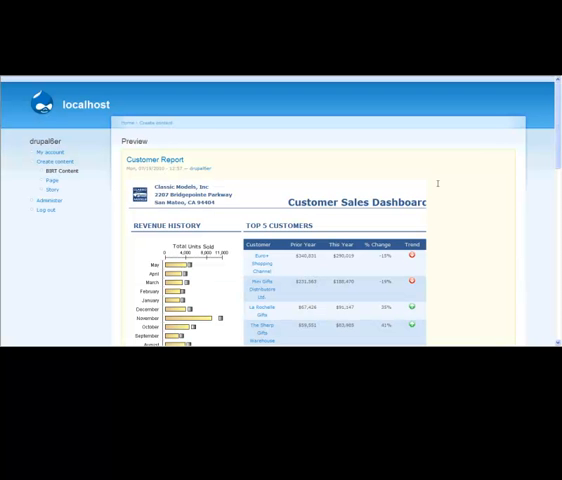
Review the Customer Sales Dashboard preview and save the Customer Report content.
scroll("down", 3)
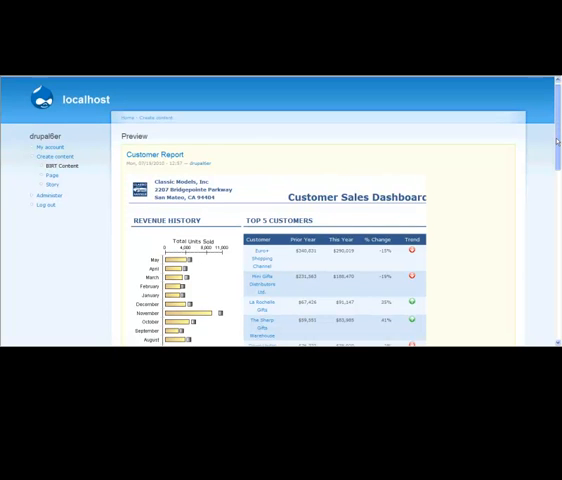
scroll("down", 3)
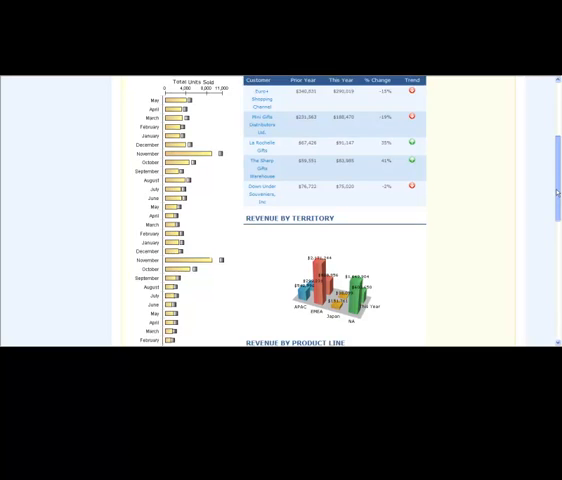
scroll("down", 3)
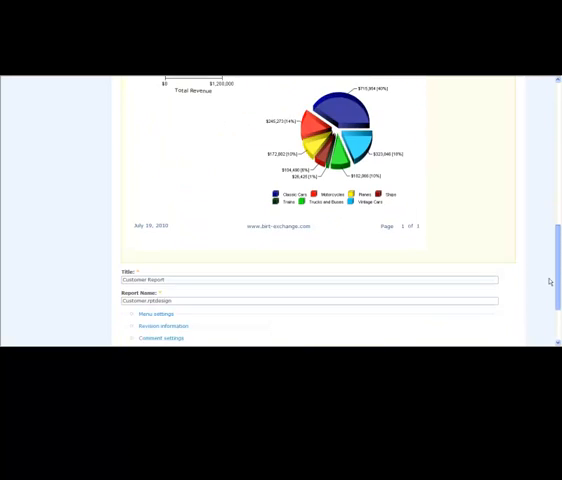
scroll("down", 3)
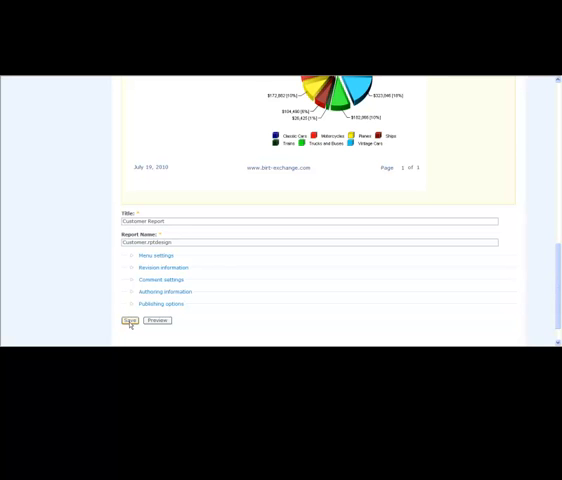
left_click(126, 320)
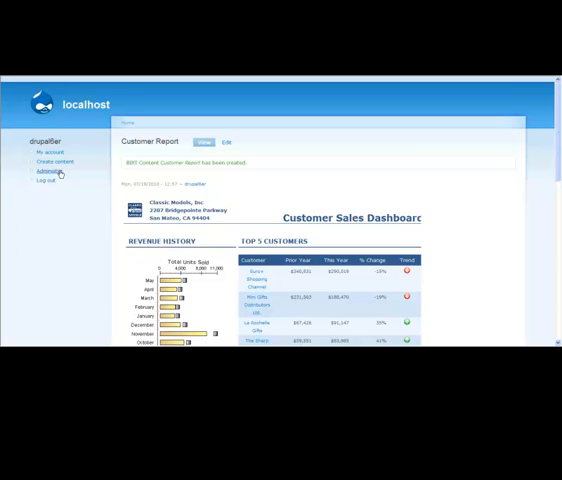
In content administration, apply a bulk update option to the listed BIRT Content items.
left_click(50, 172)
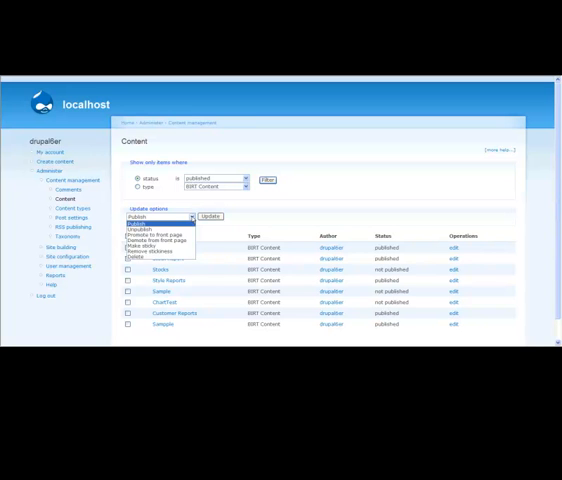
left_click(156, 224)
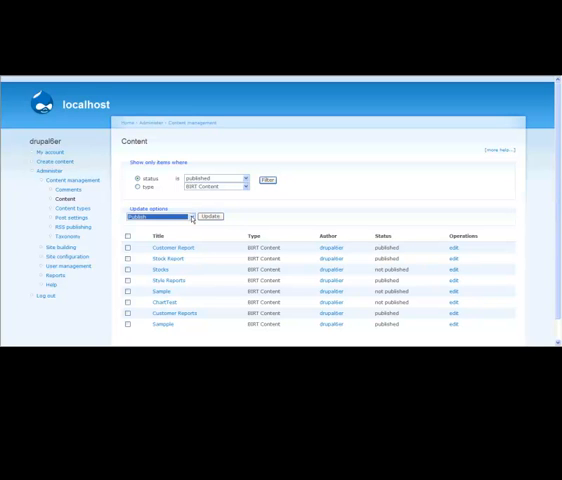
left_click(188, 216)
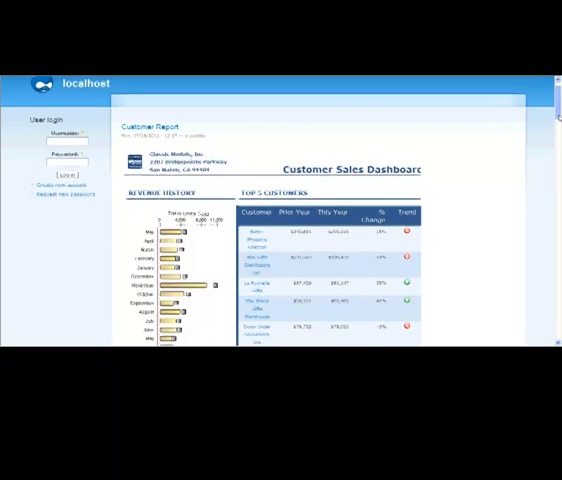
Scroll the logged-out Customer Report page down to the revenue-by-territory bar chart and pie chart.
scroll("down", 3)
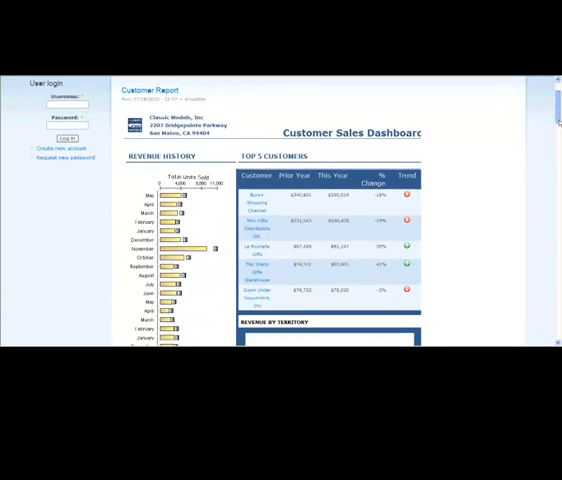
scroll("down", 3)
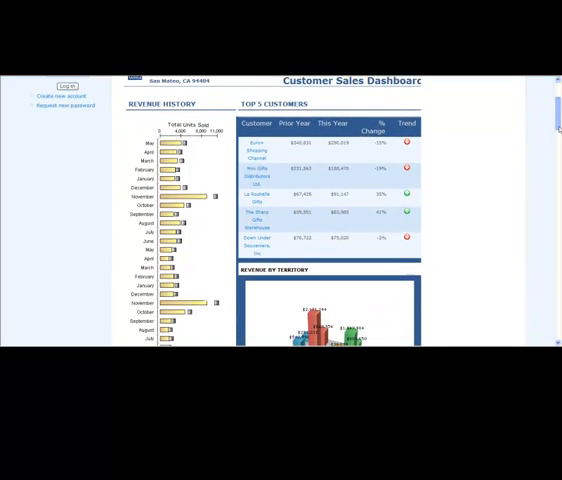
scroll("down", 3)
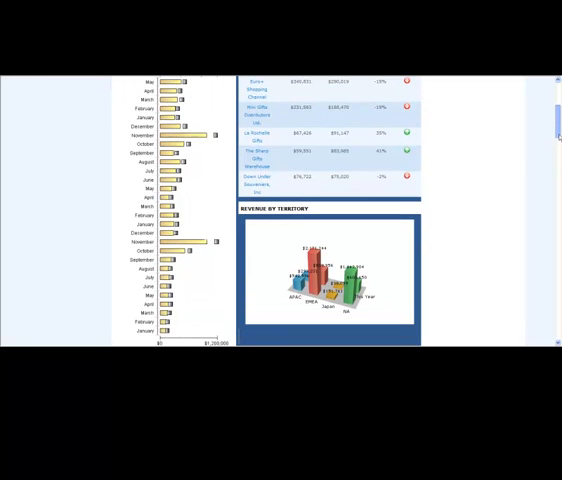
scroll("down", 3)
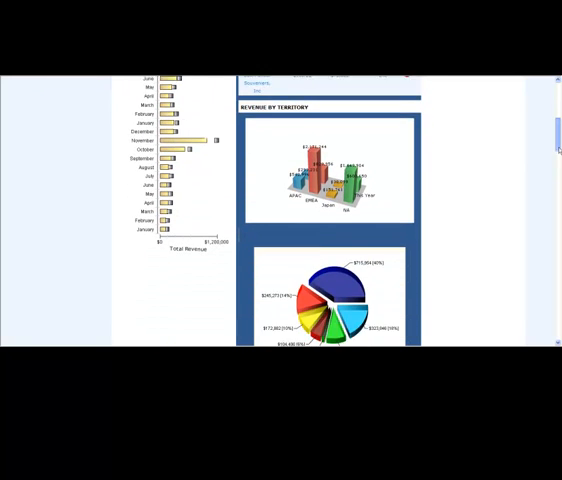